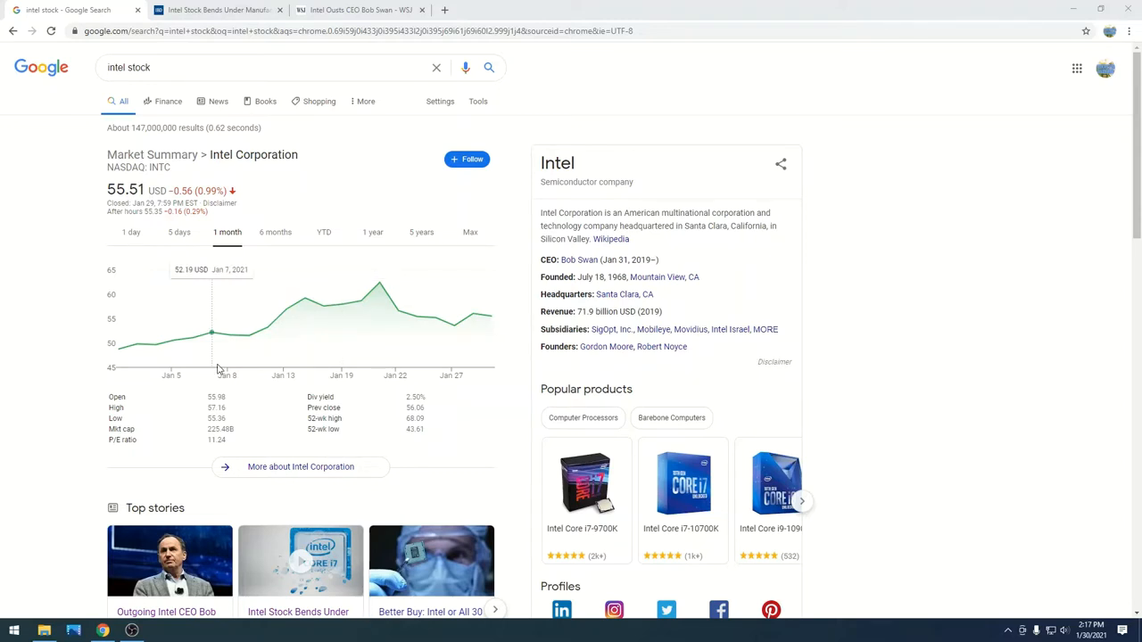
mouse_move(342, 304)
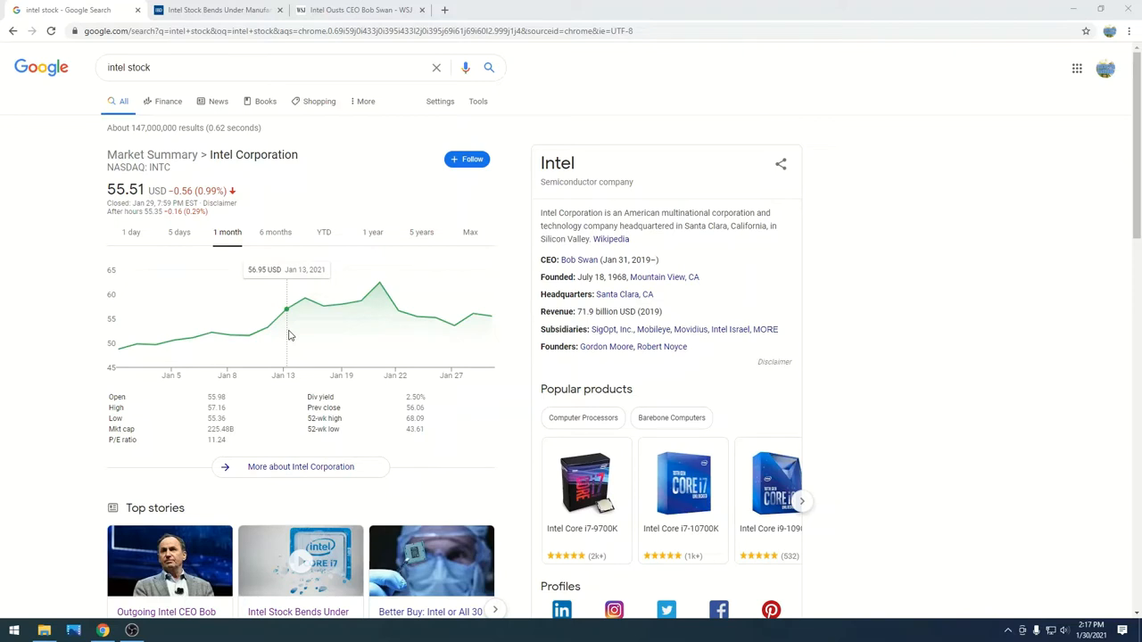
mouse_move(297, 333)
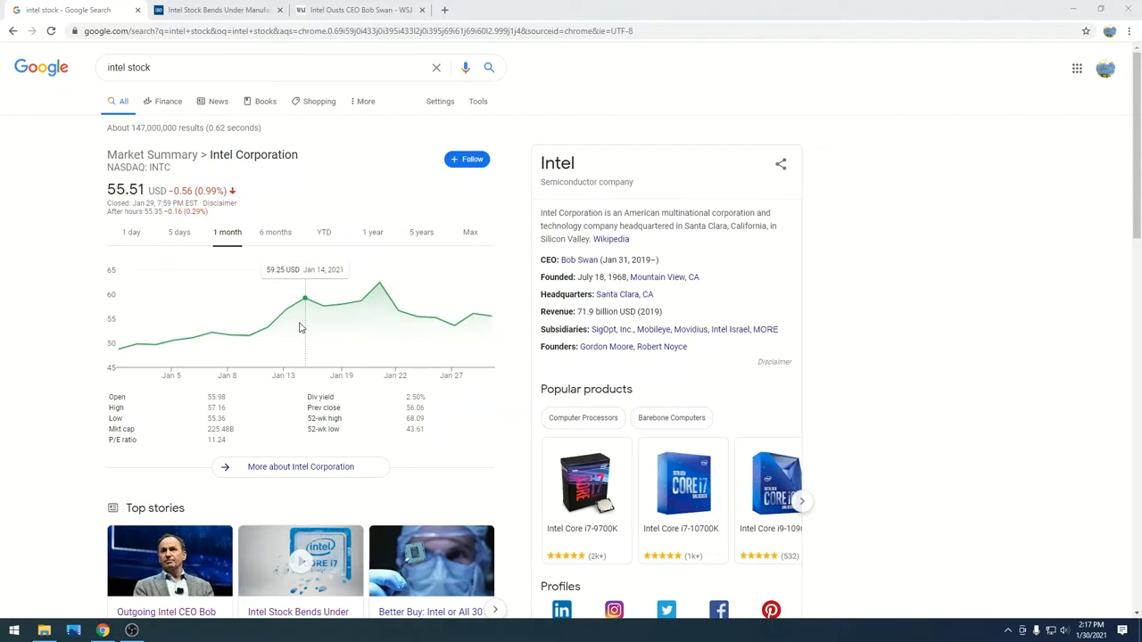
mouse_move(324, 308)
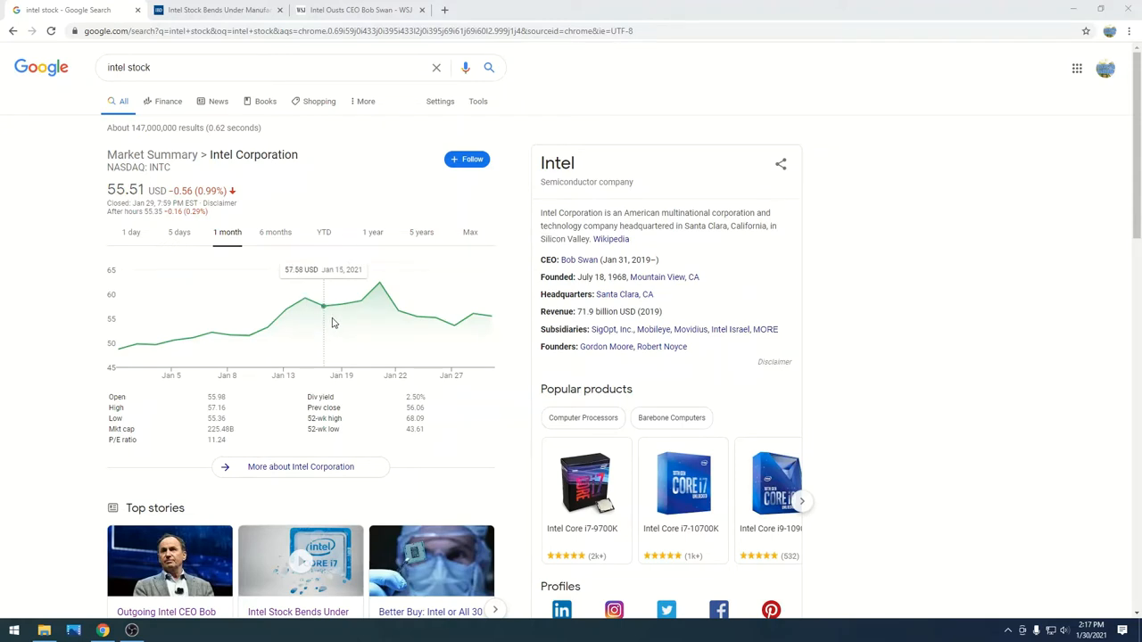
mouse_move(436, 318)
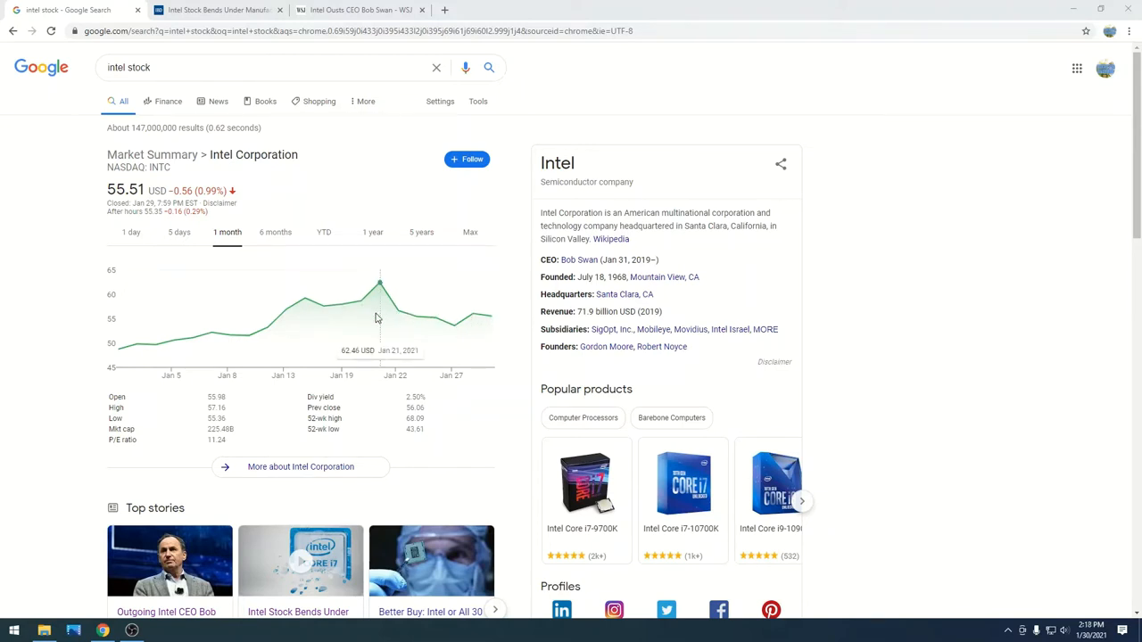
mouse_move(361, 301)
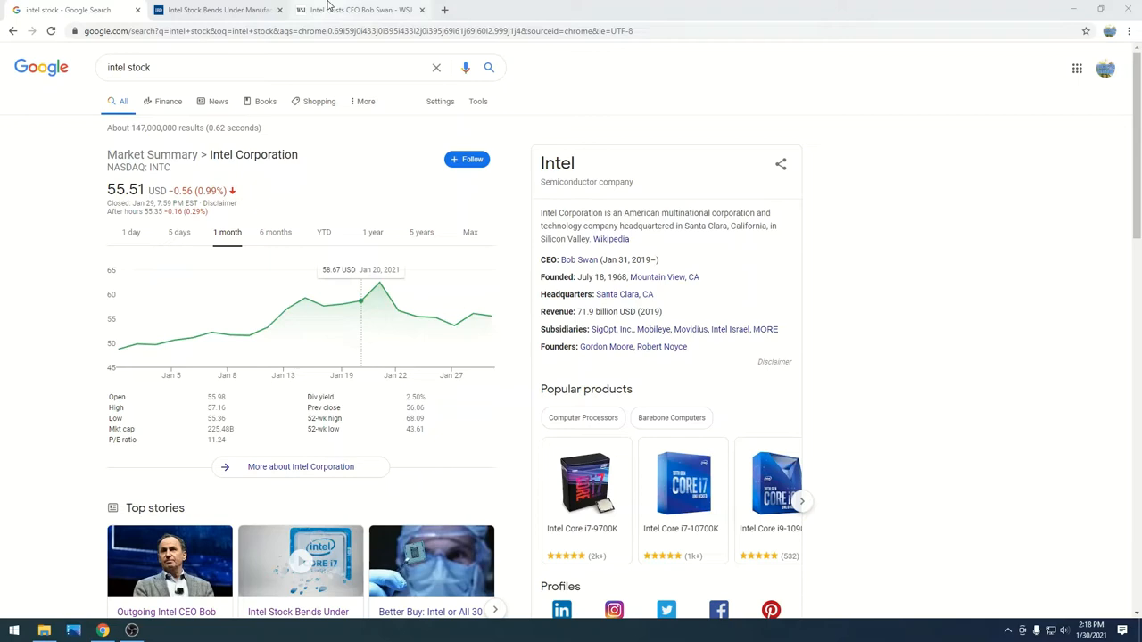
Step: Switch to the WSJ Intel CEO article and highlight the Gelsinger-succeeds-Swan paragraph
click(357, 10)
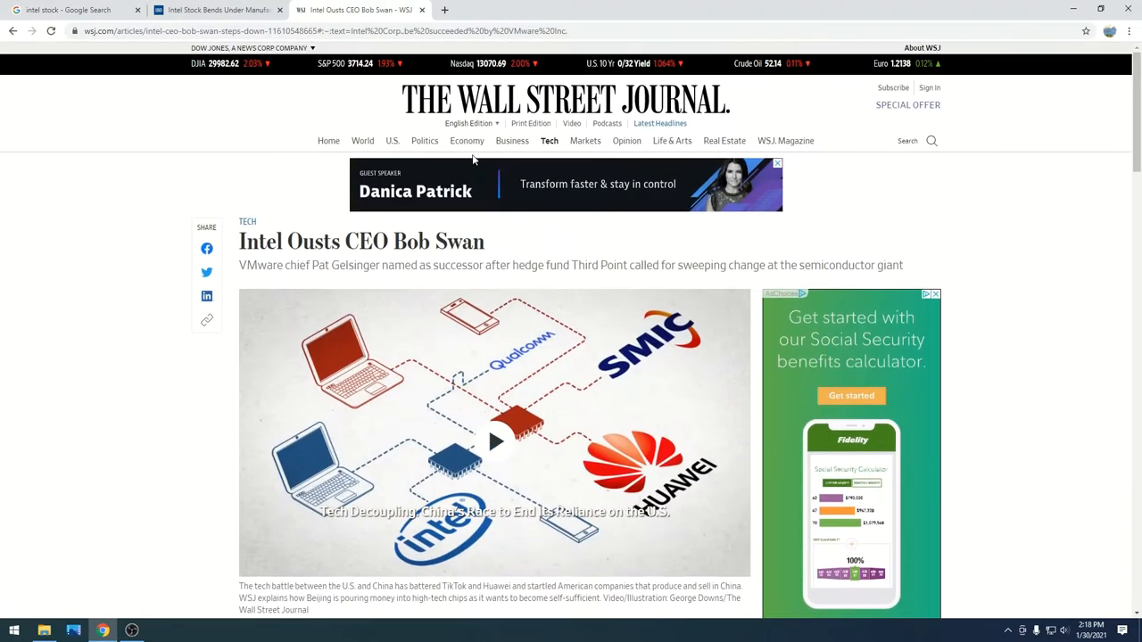
scroll(down, 3)
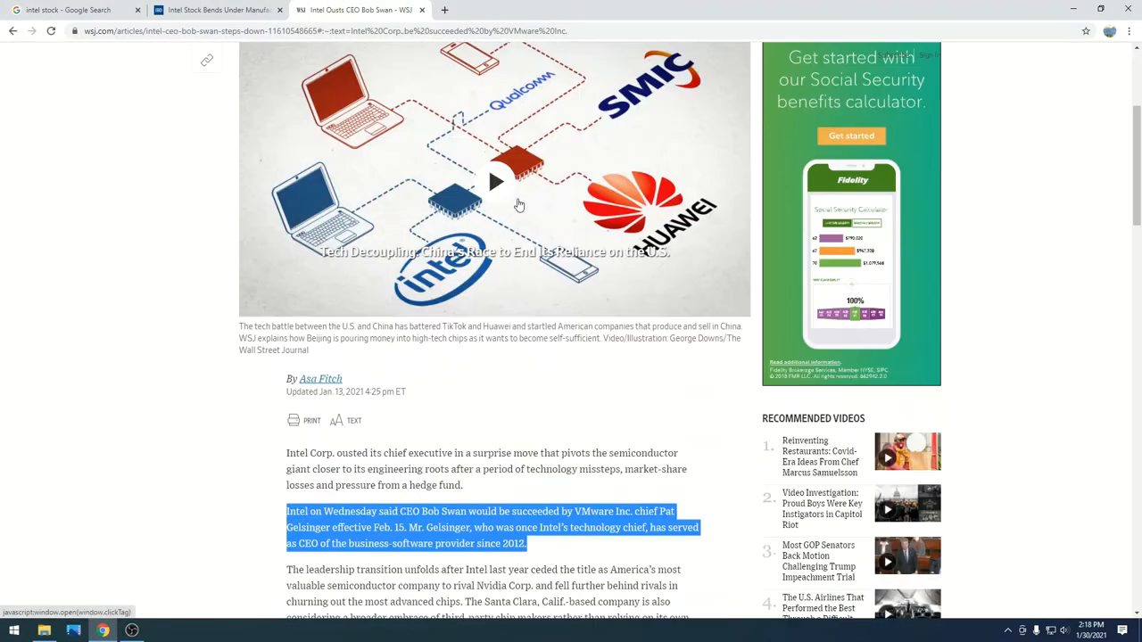
scroll(down, 3)
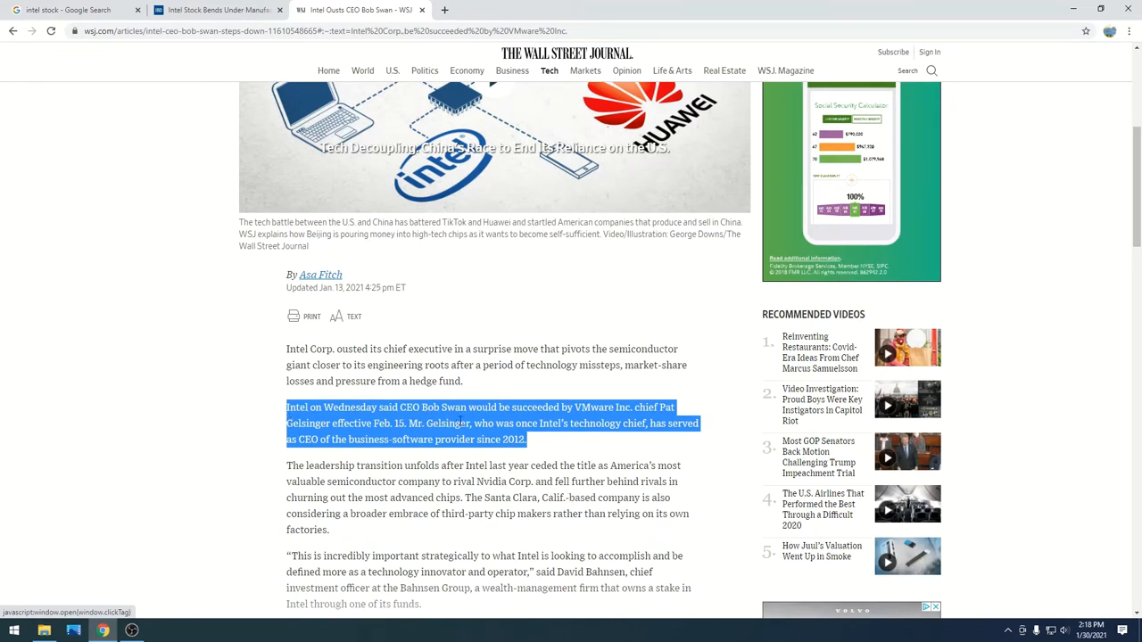
mouse_move(524, 422)
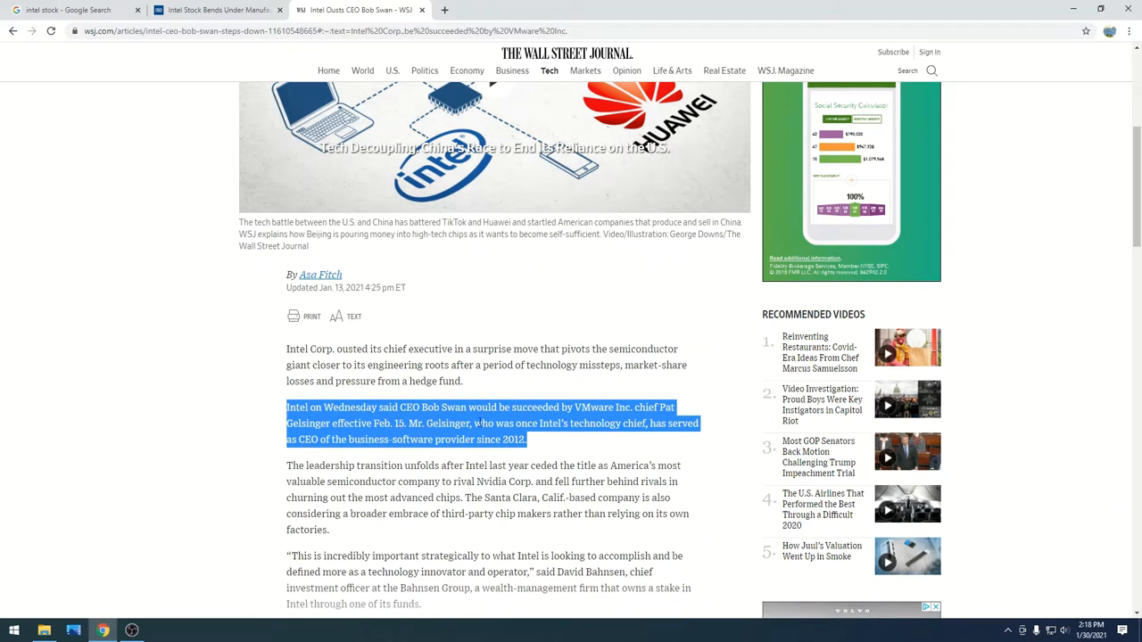
mouse_move(592, 426)
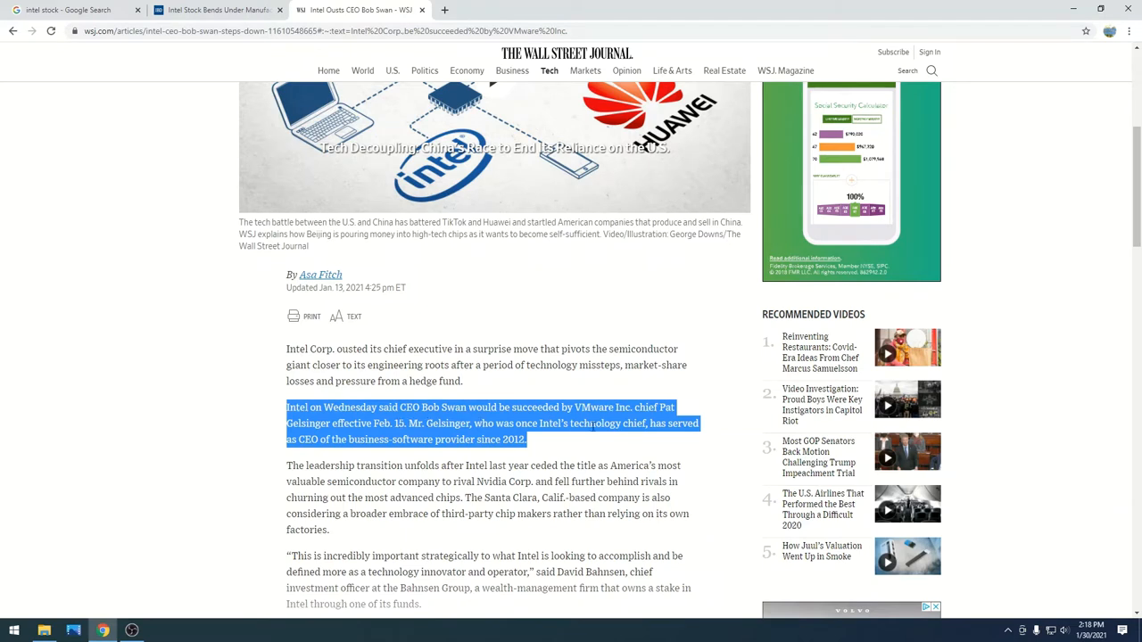
mouse_move(314, 441)
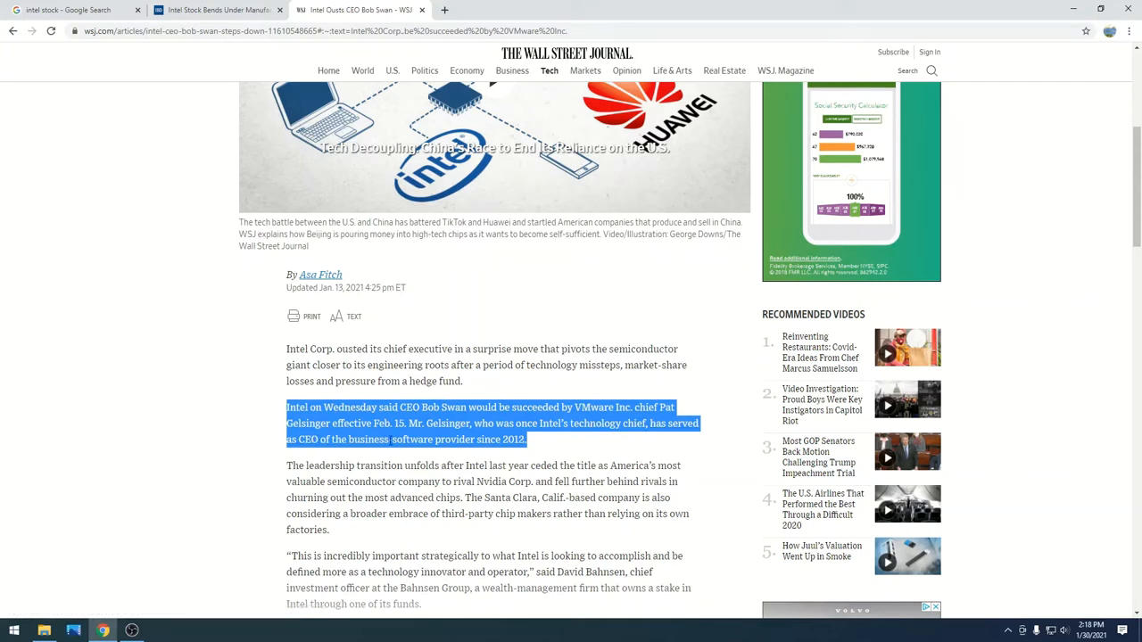
mouse_move(531, 445)
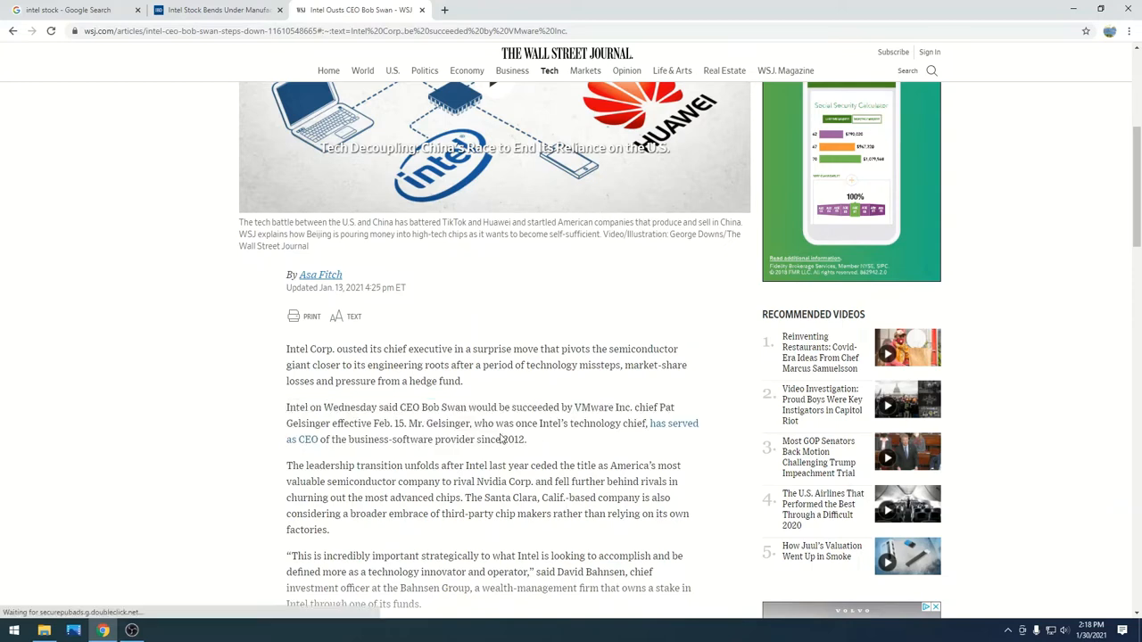
drag(286, 407, 528, 439)
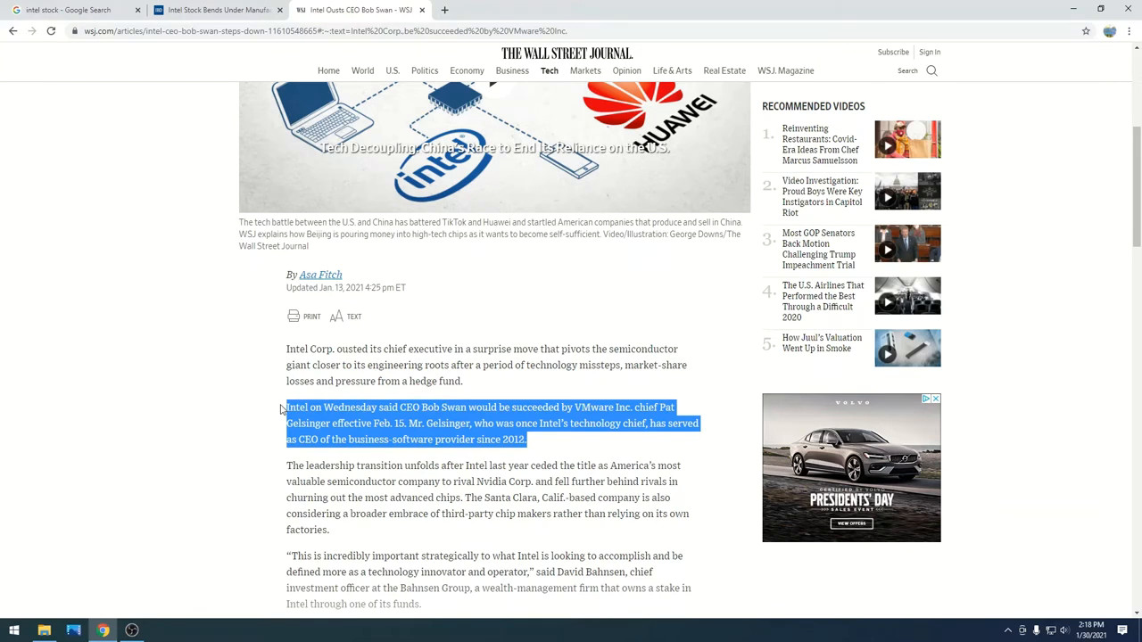
mouse_move(390, 420)
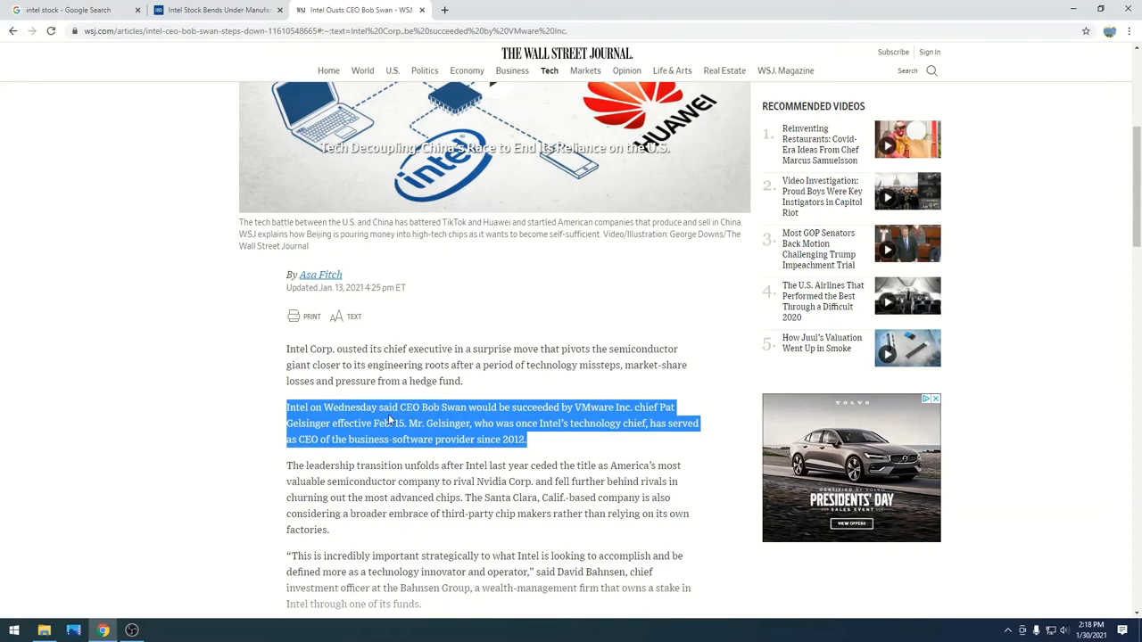
Step: Read the rest of the article, then return to the 'intel stock' search results
scroll(down, 3)
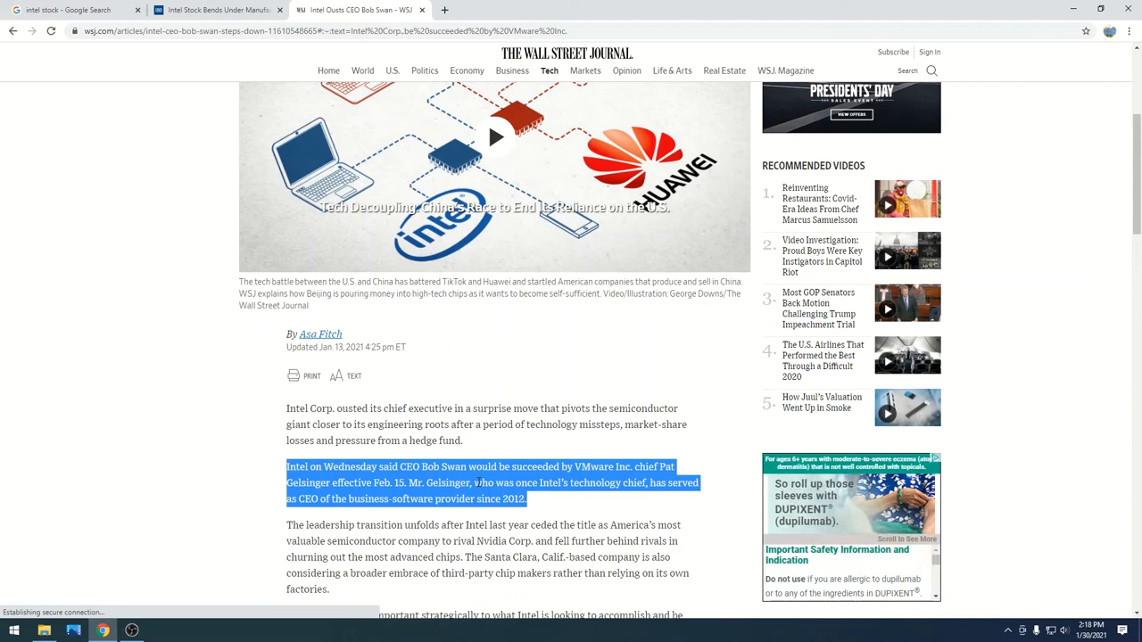
scroll(down, 3)
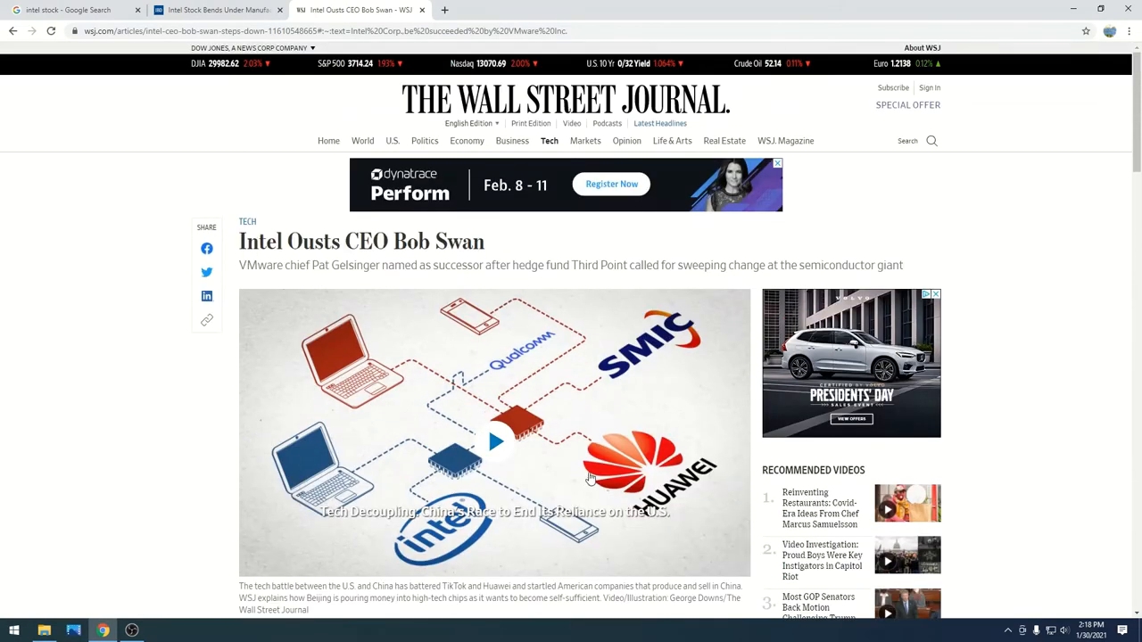
mouse_move(513, 286)
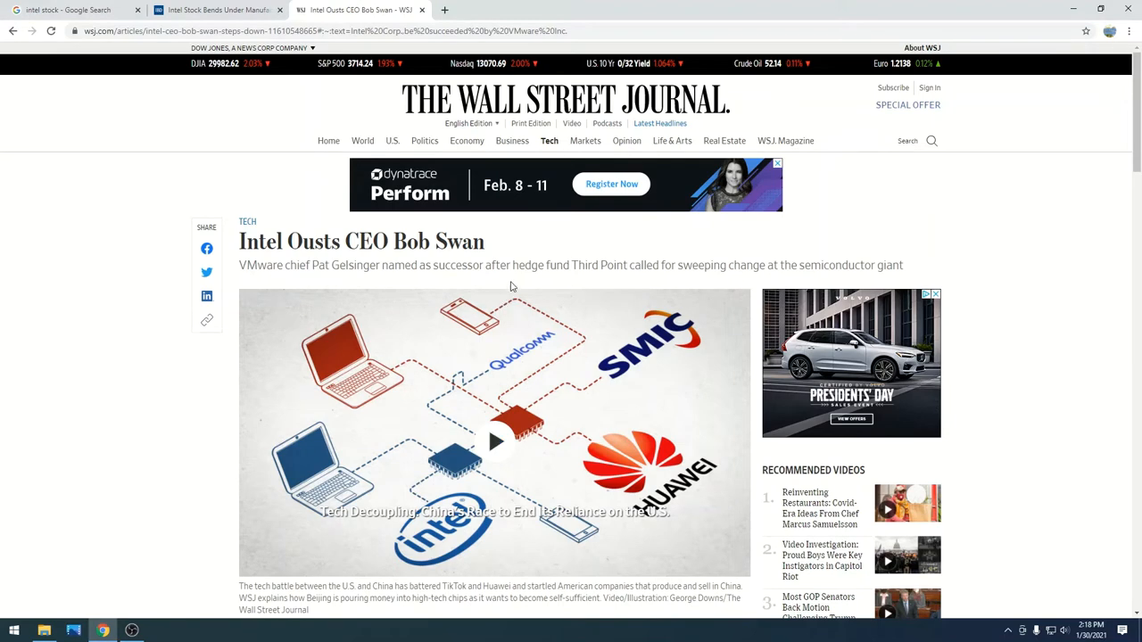
scroll(down, 3)
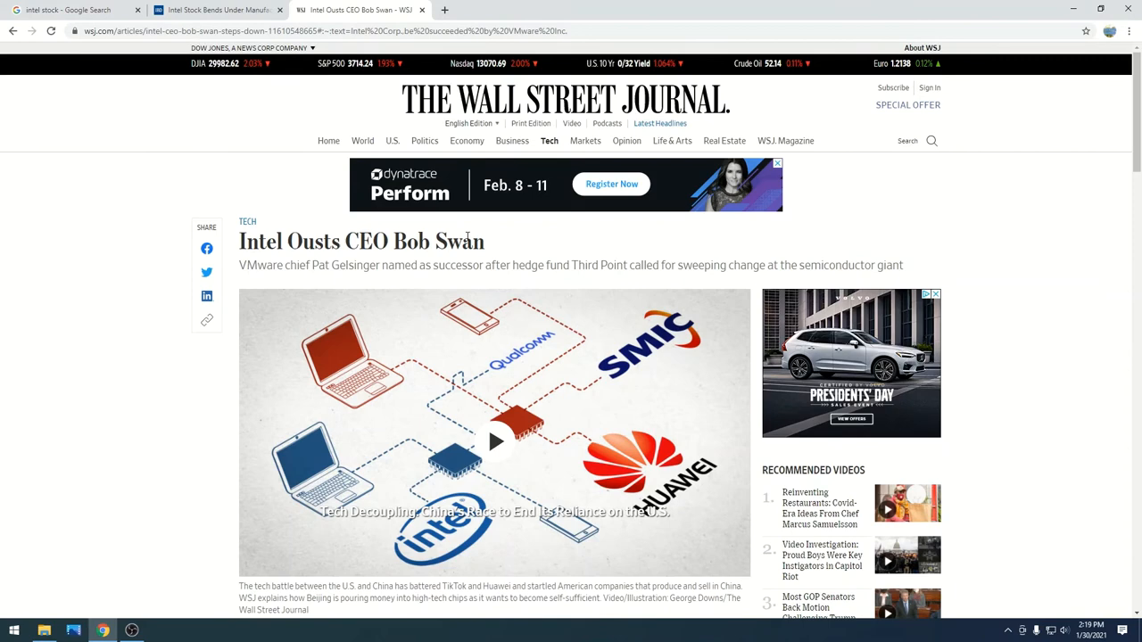
scroll(down, 3)
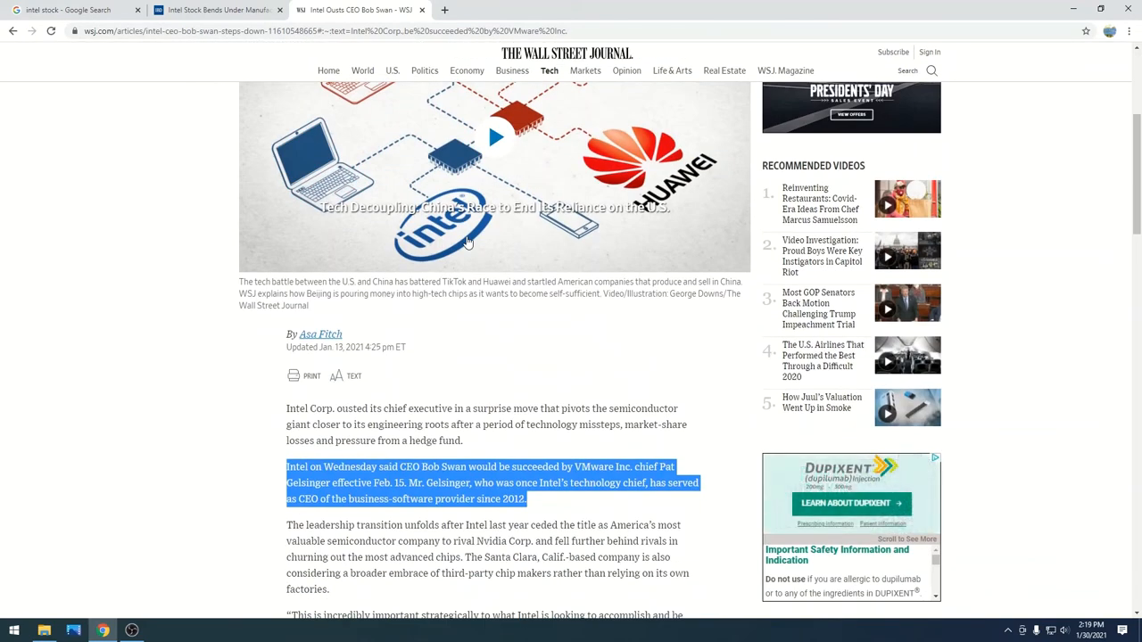
mouse_move(254, 61)
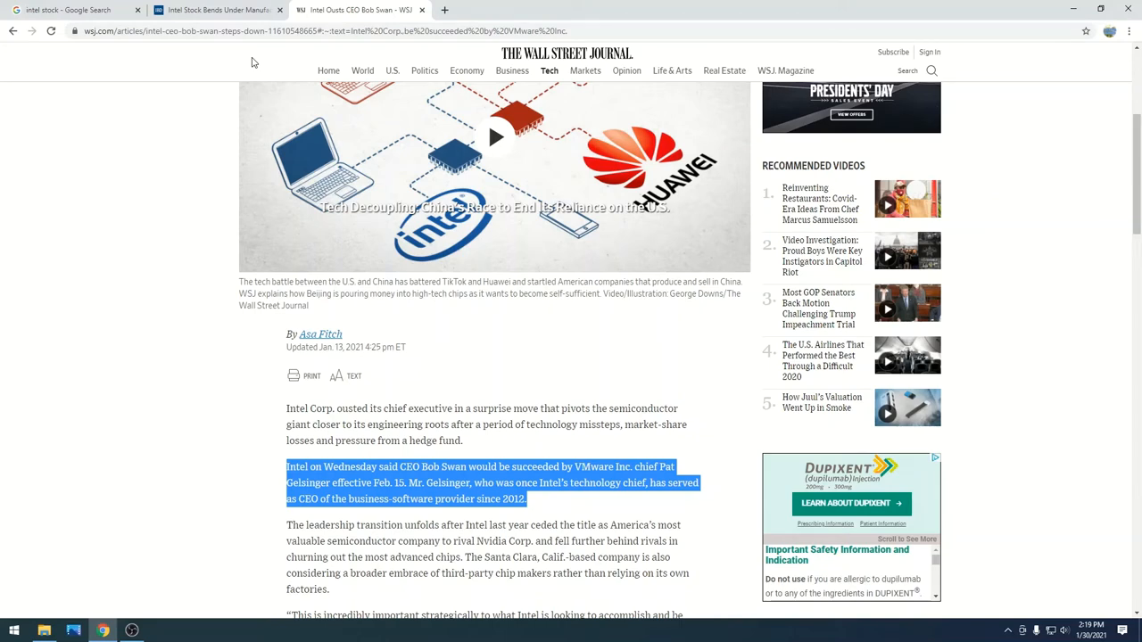
click(67, 10)
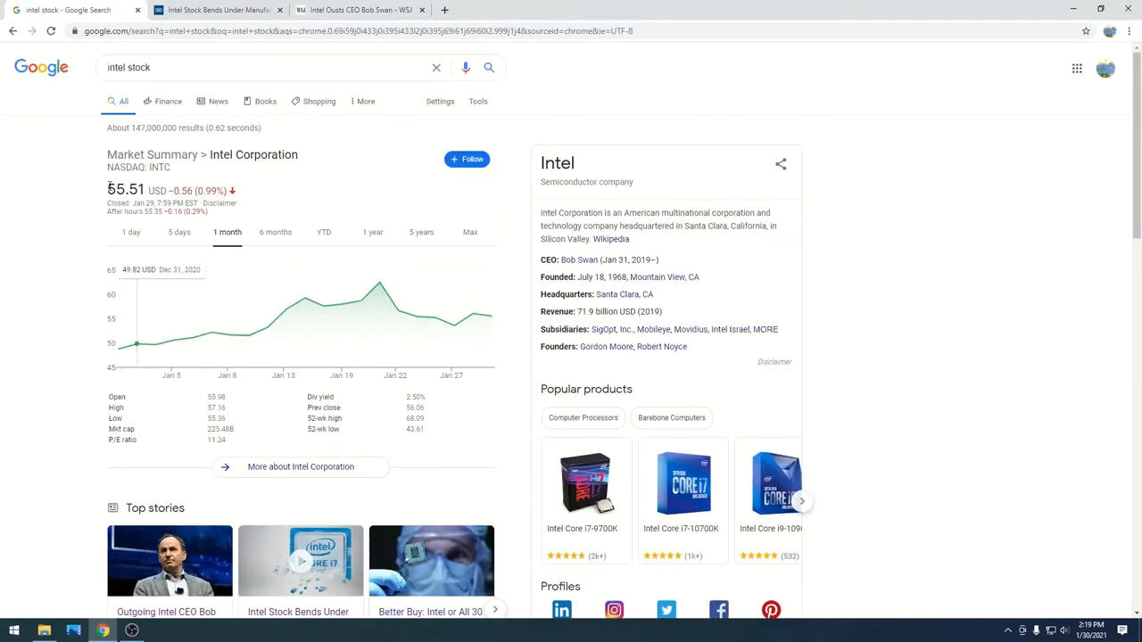
Step: Select Intel's 55.51 price, then revisit the Investor's Business Daily and WSJ articles
double_click(125, 190)
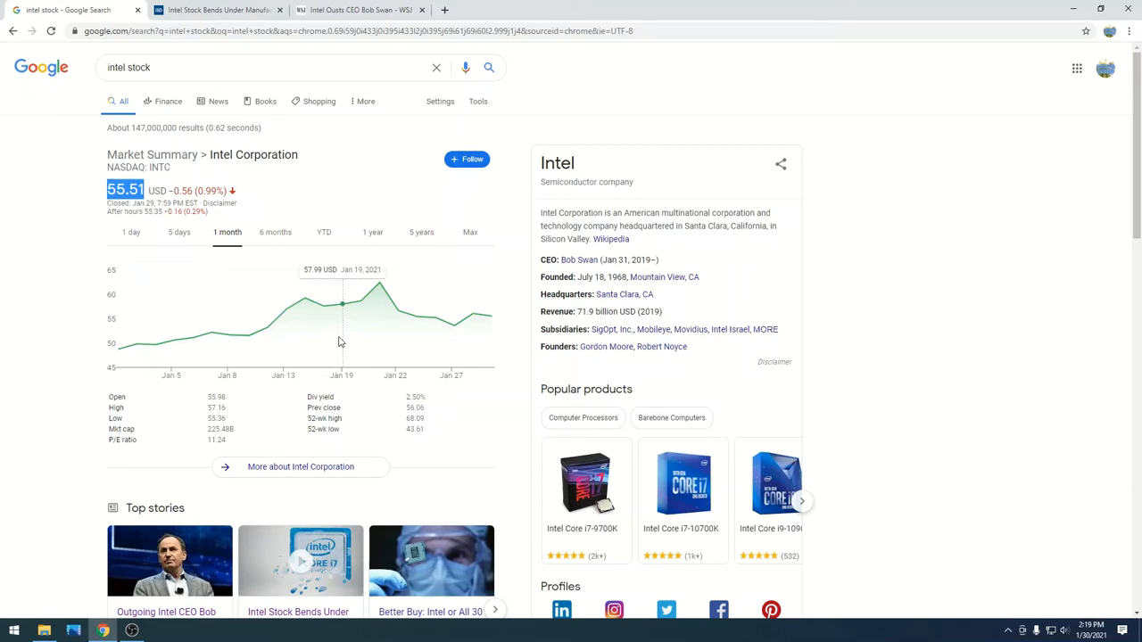
scroll(down, 3)
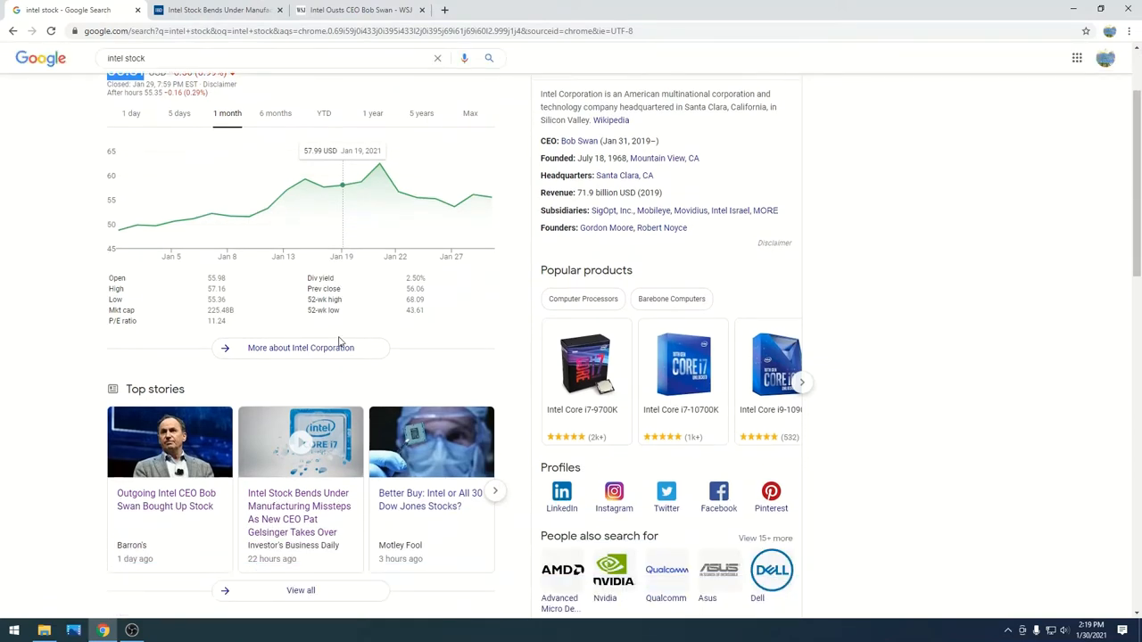
click(218, 10)
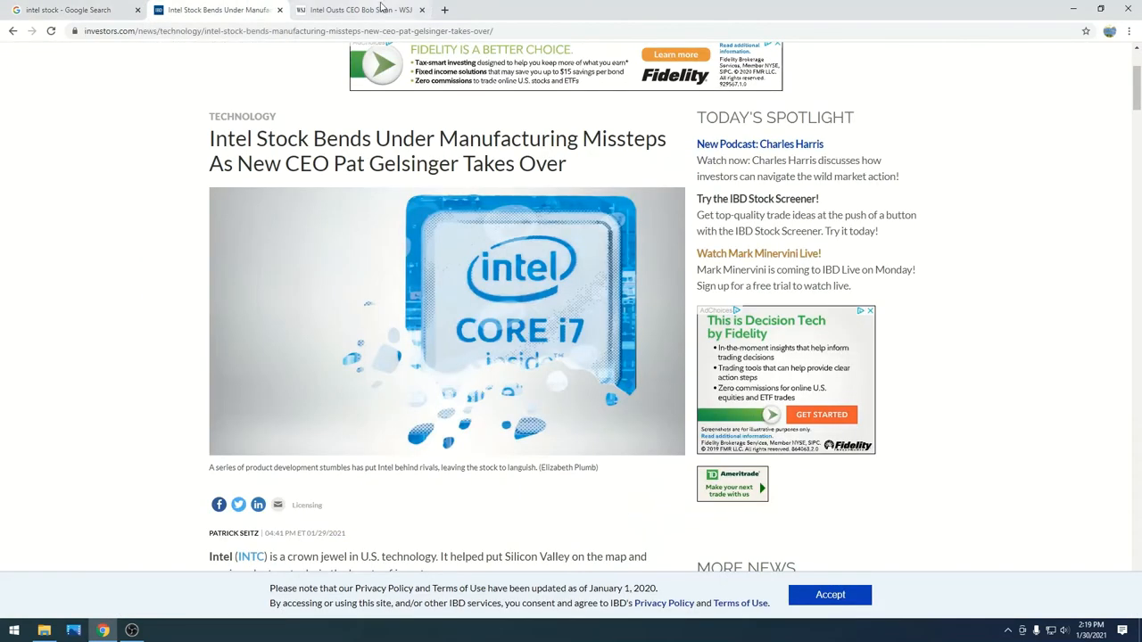
click(357, 10)
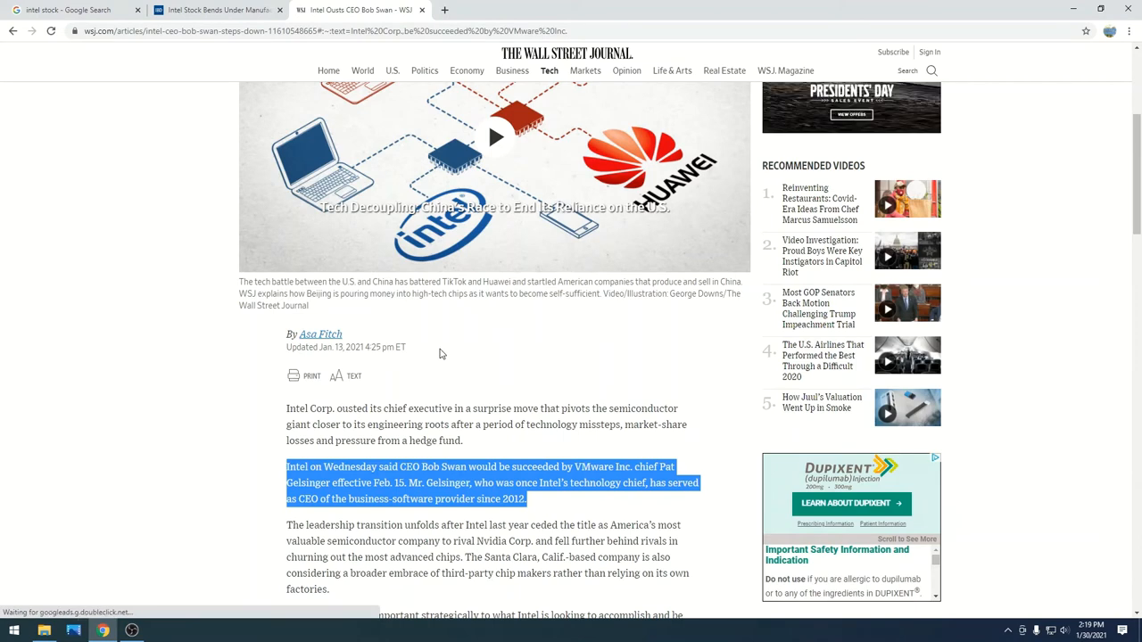
Step: Scroll through the 'Intel Ousts CEO Bob Swan' article to reread it
scroll(down, 3)
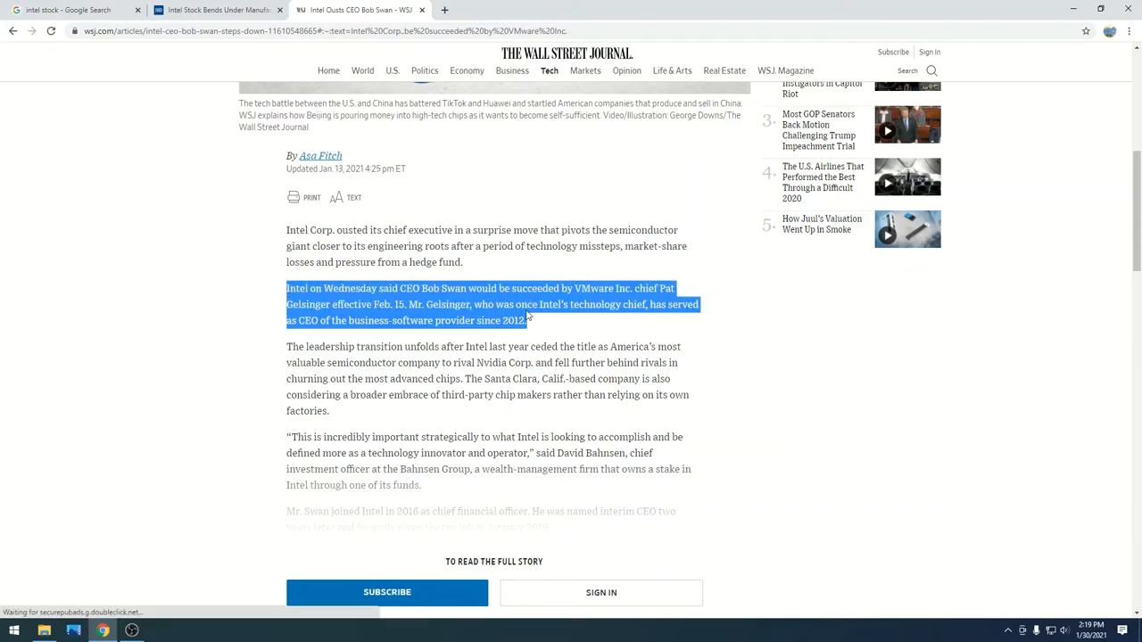
scroll(down, 3)
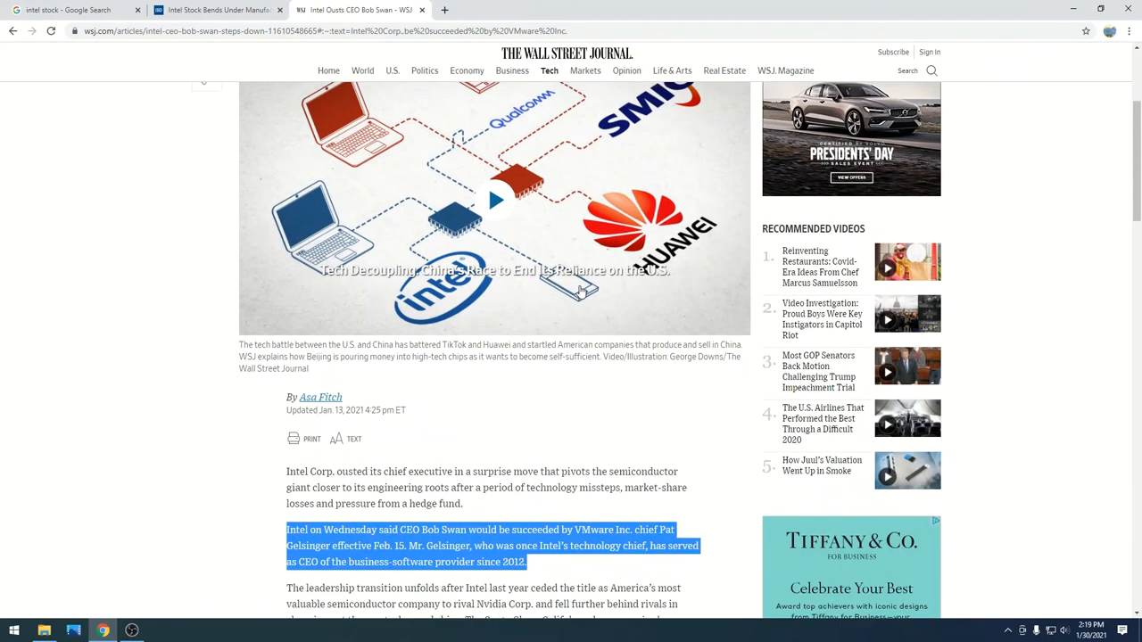
scroll(up, 3)
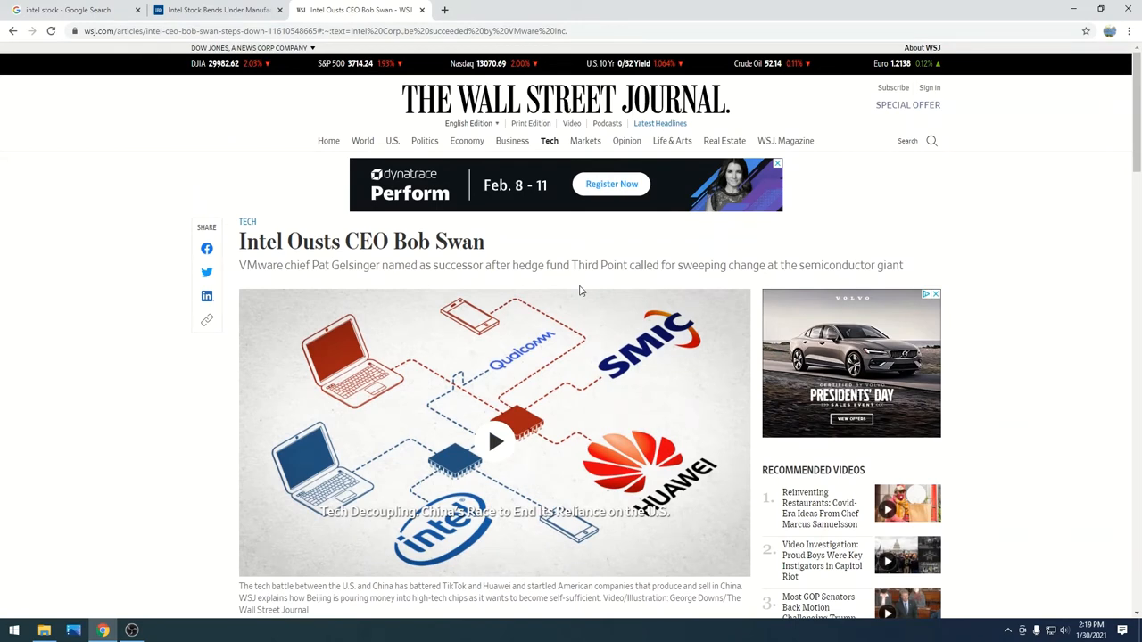
scroll(down, 3)
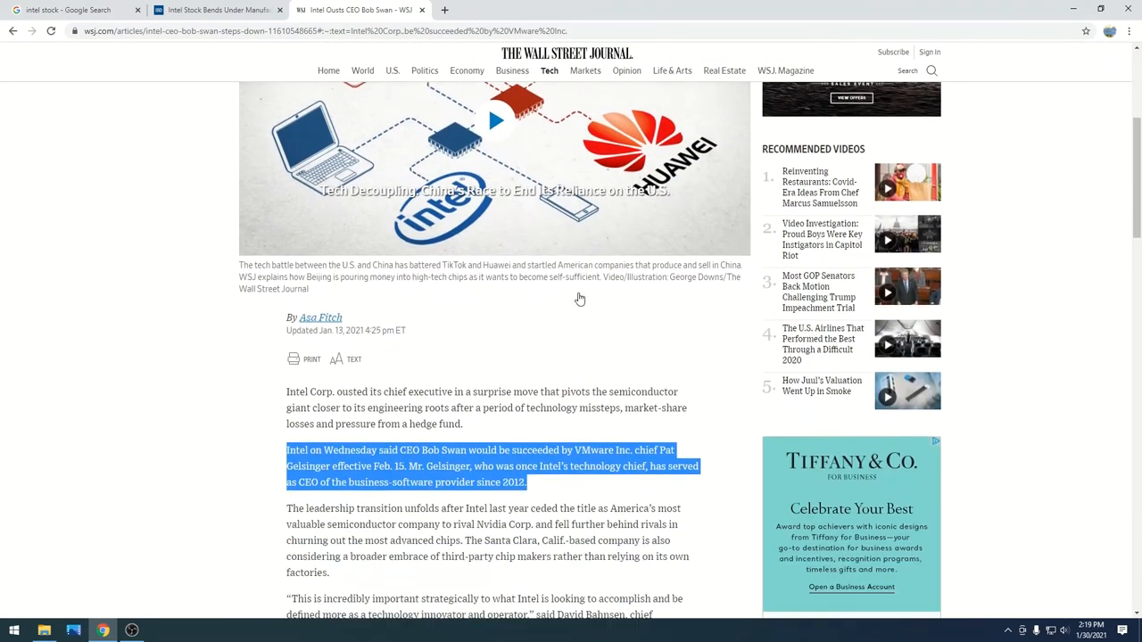
scroll(down, 3)
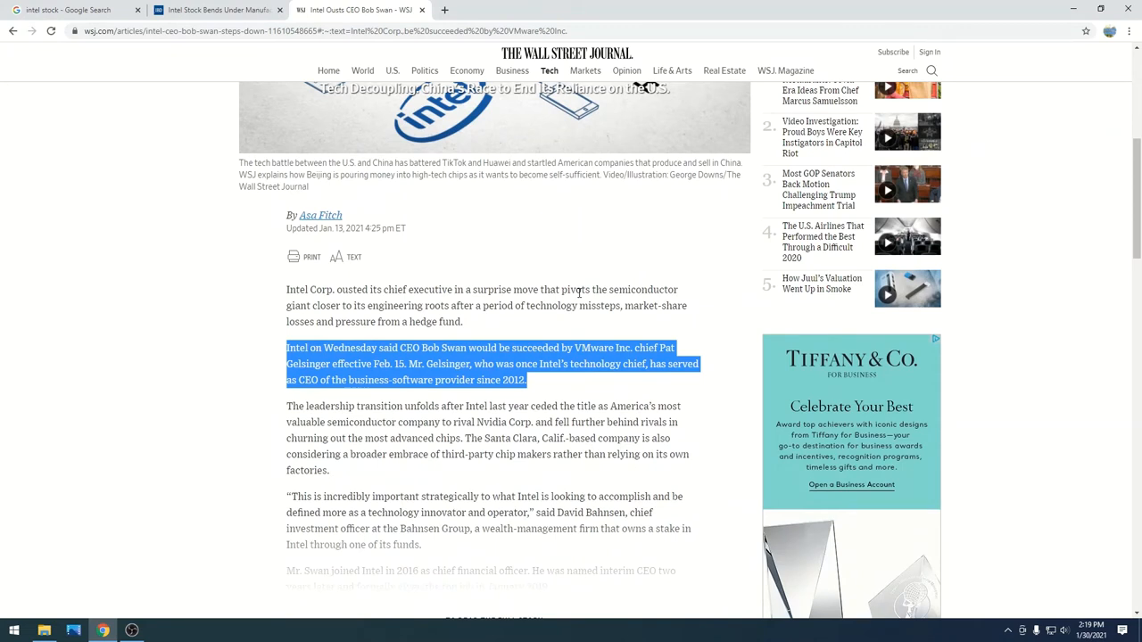
mouse_move(356, 288)
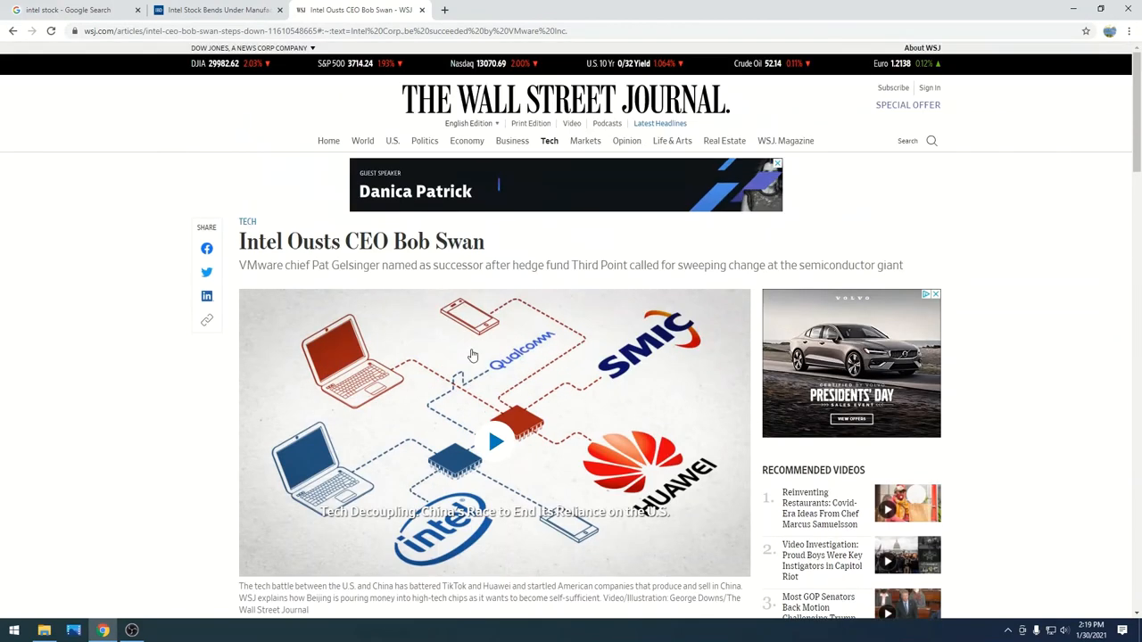
scroll(down, 3)
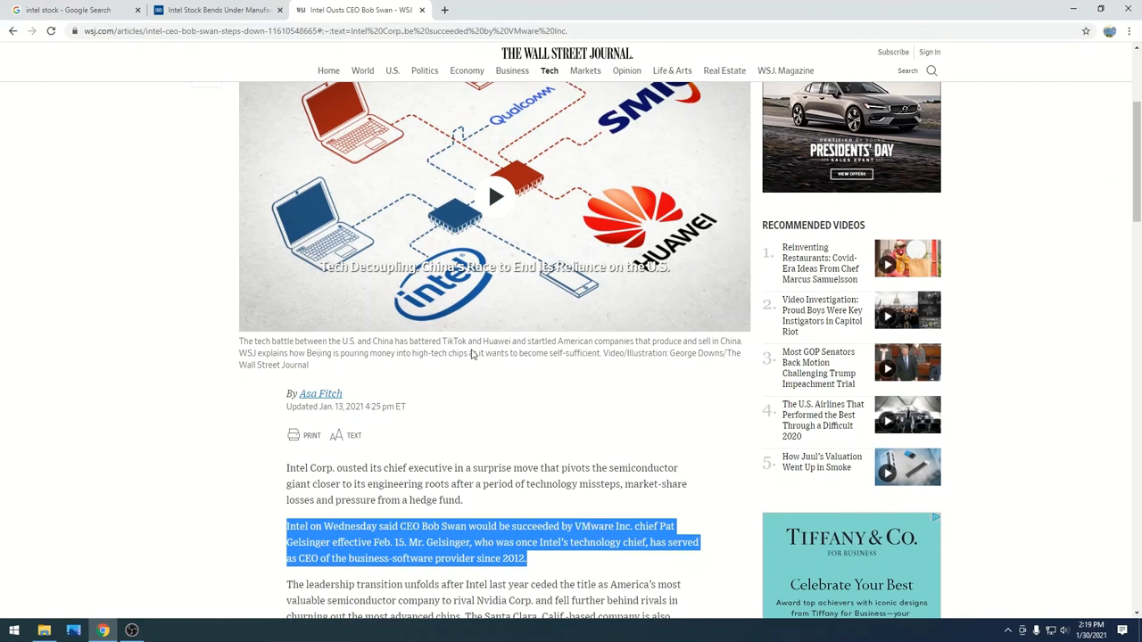
scroll(down, 3)
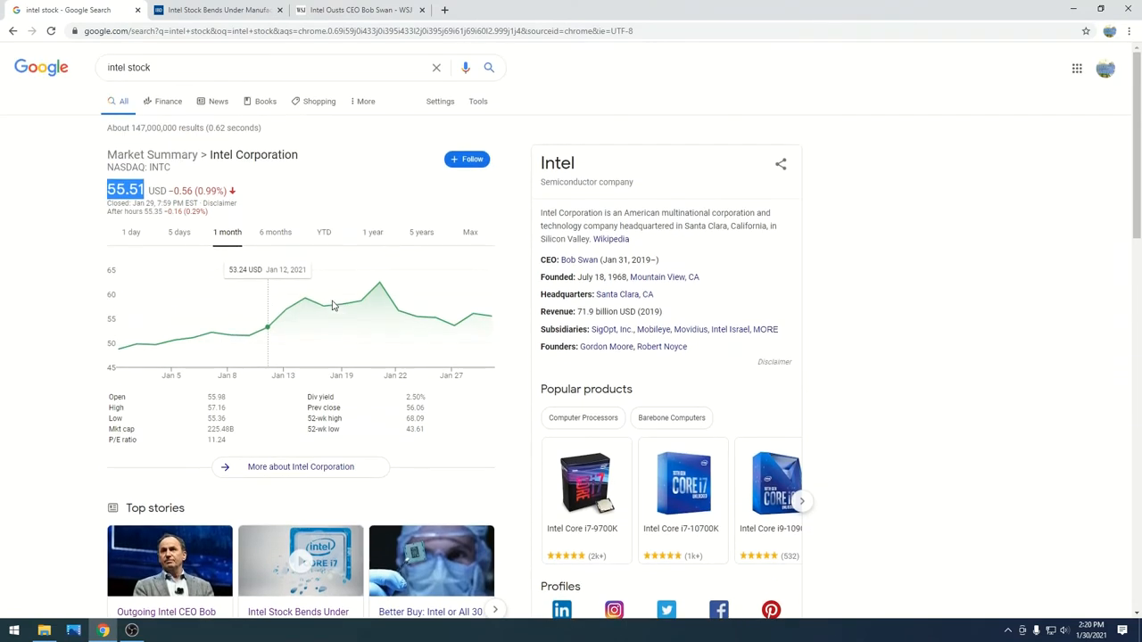
mouse_move(323, 306)
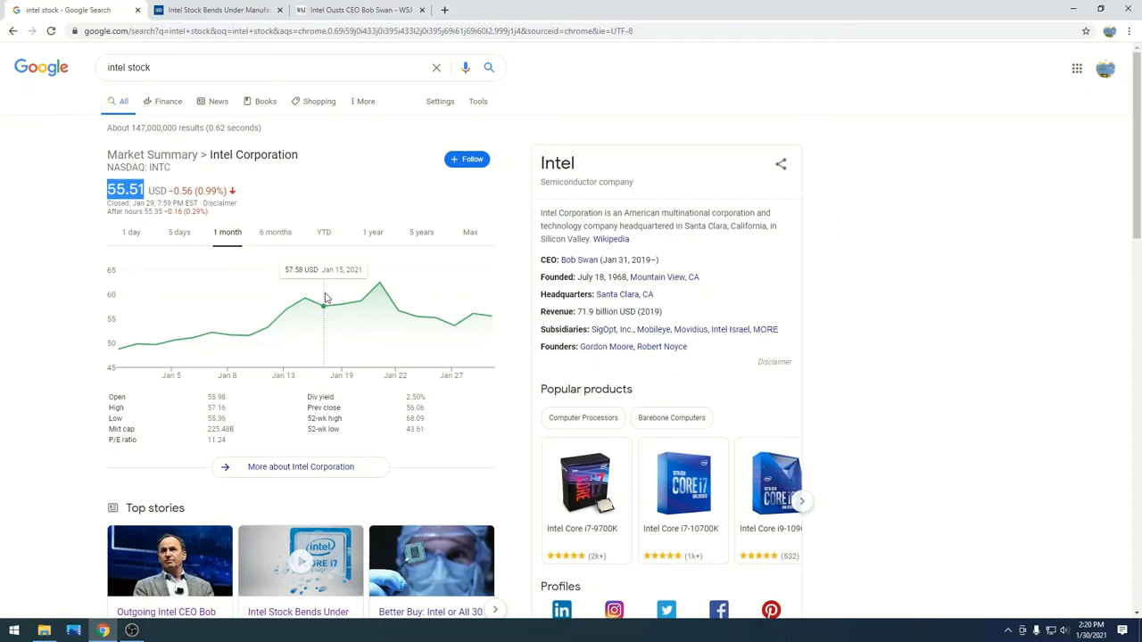
scroll(down, 3)
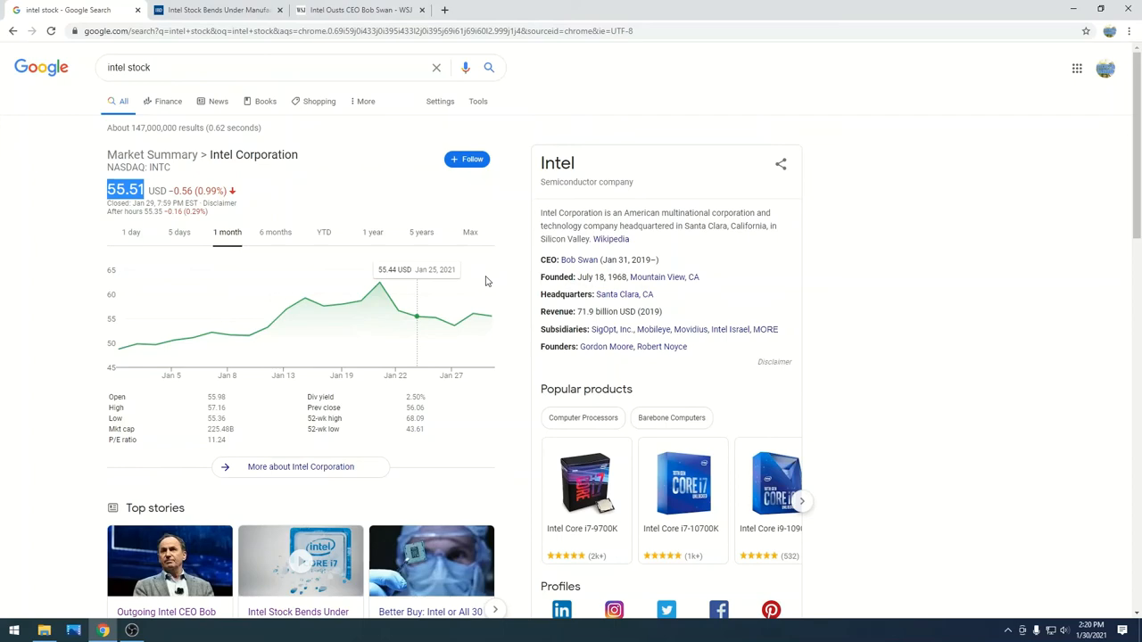
mouse_move(491, 315)
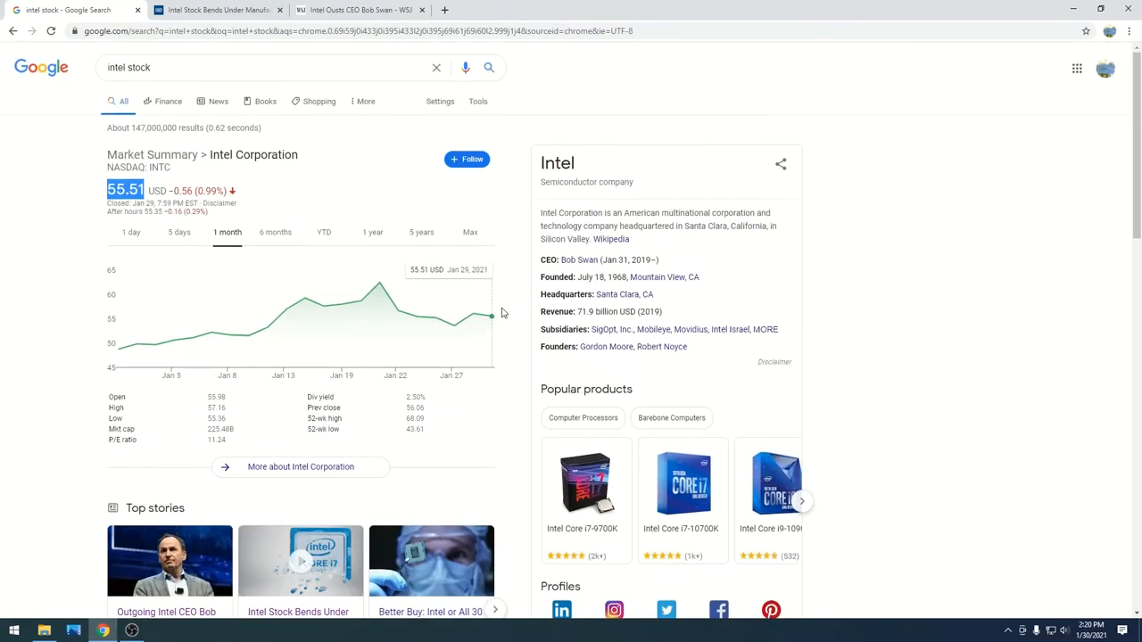
mouse_move(506, 310)
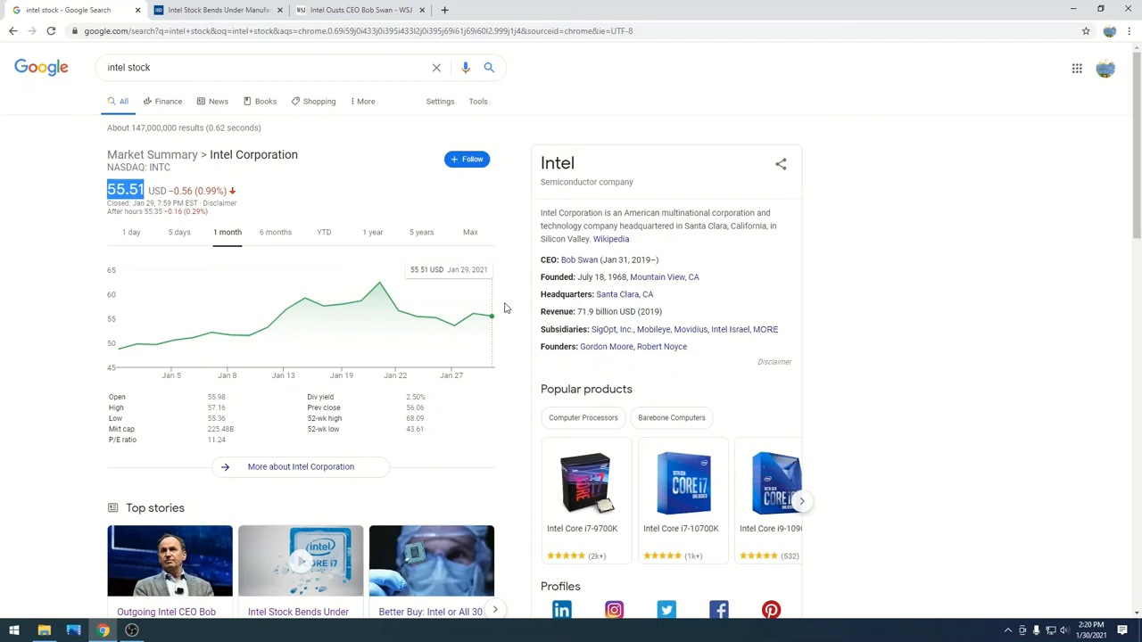
mouse_move(515, 326)
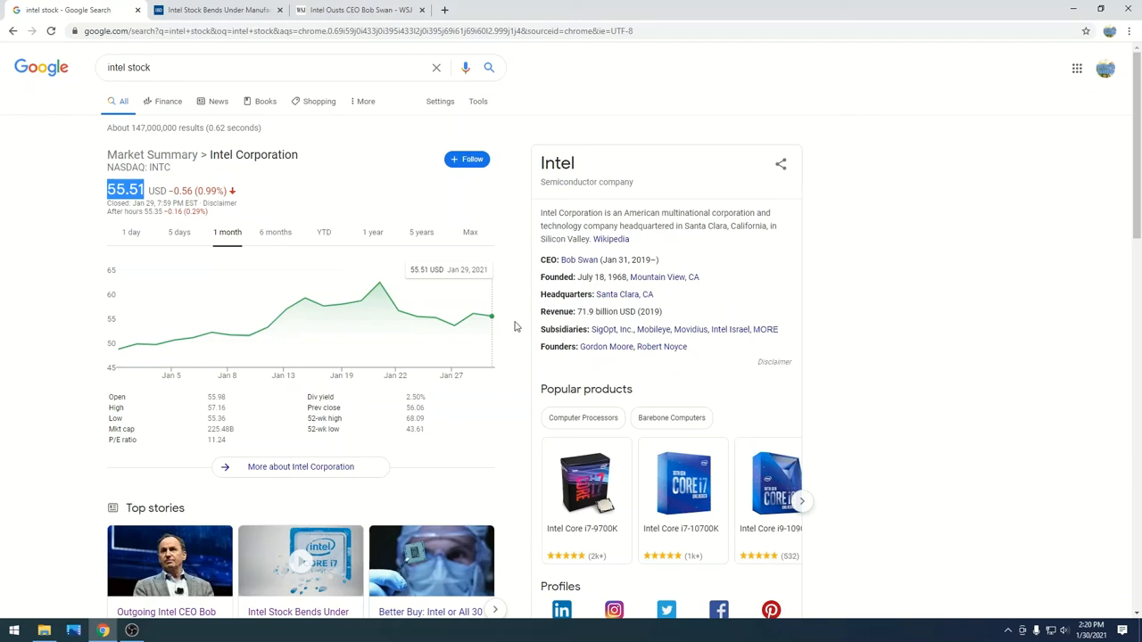